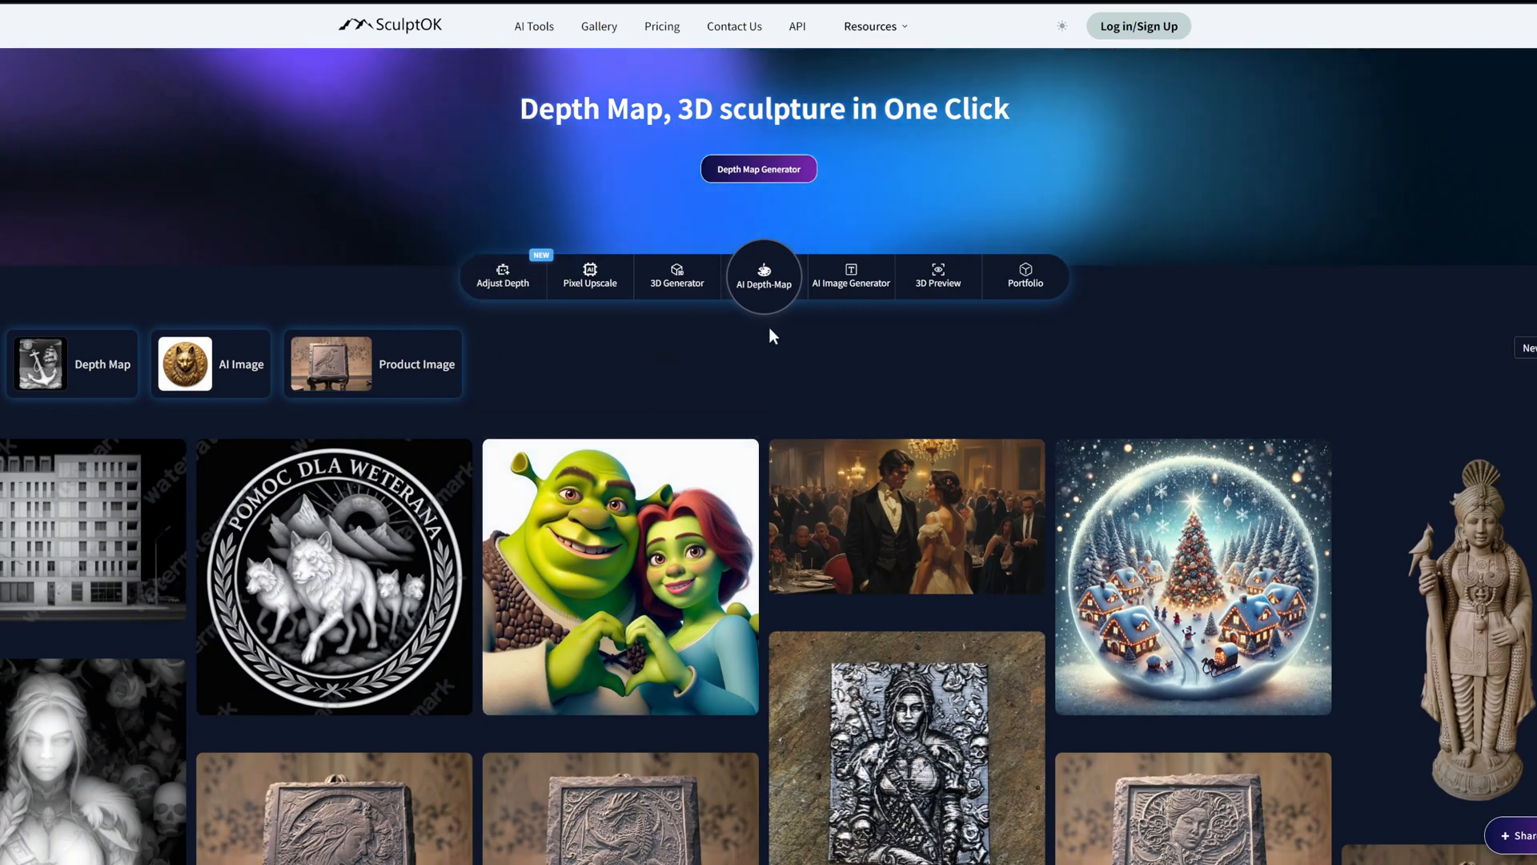
mouse_move(764, 349)
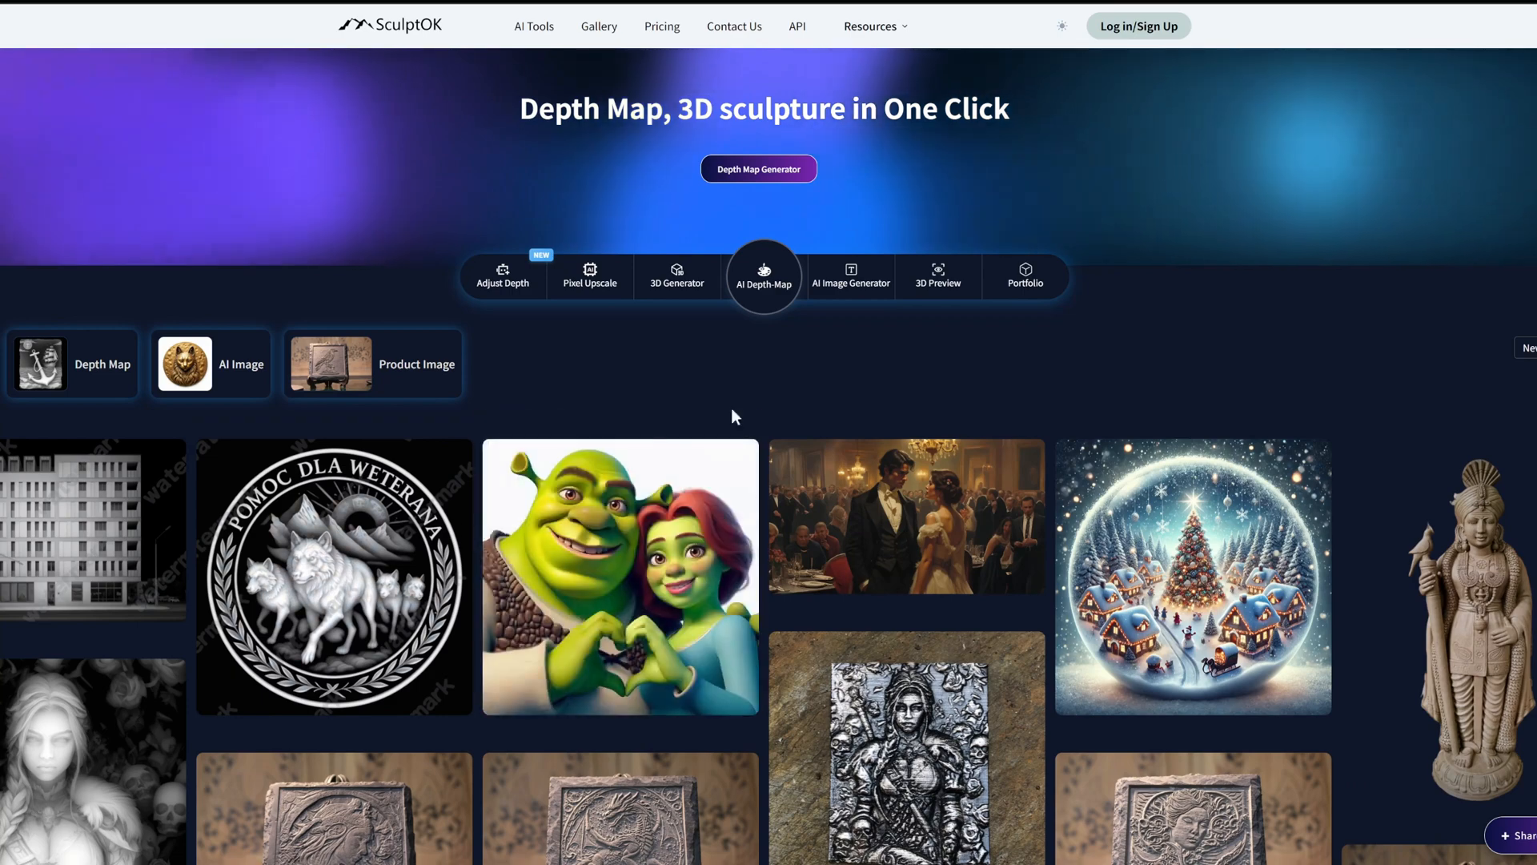
mouse_move(527, 340)
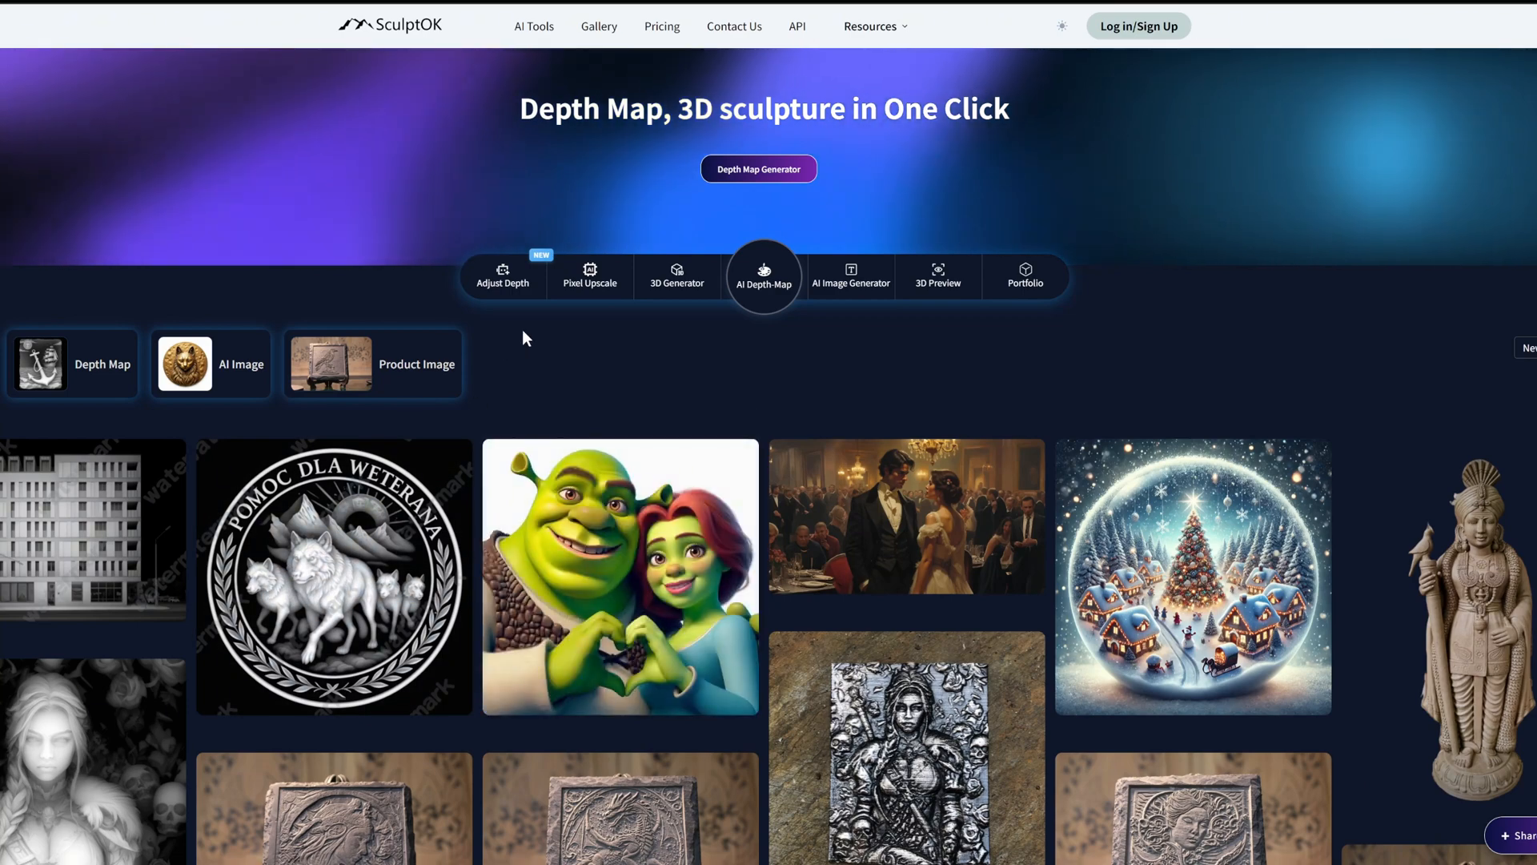
- Filter the gallery to the Depth Map category
scroll("down", 3)
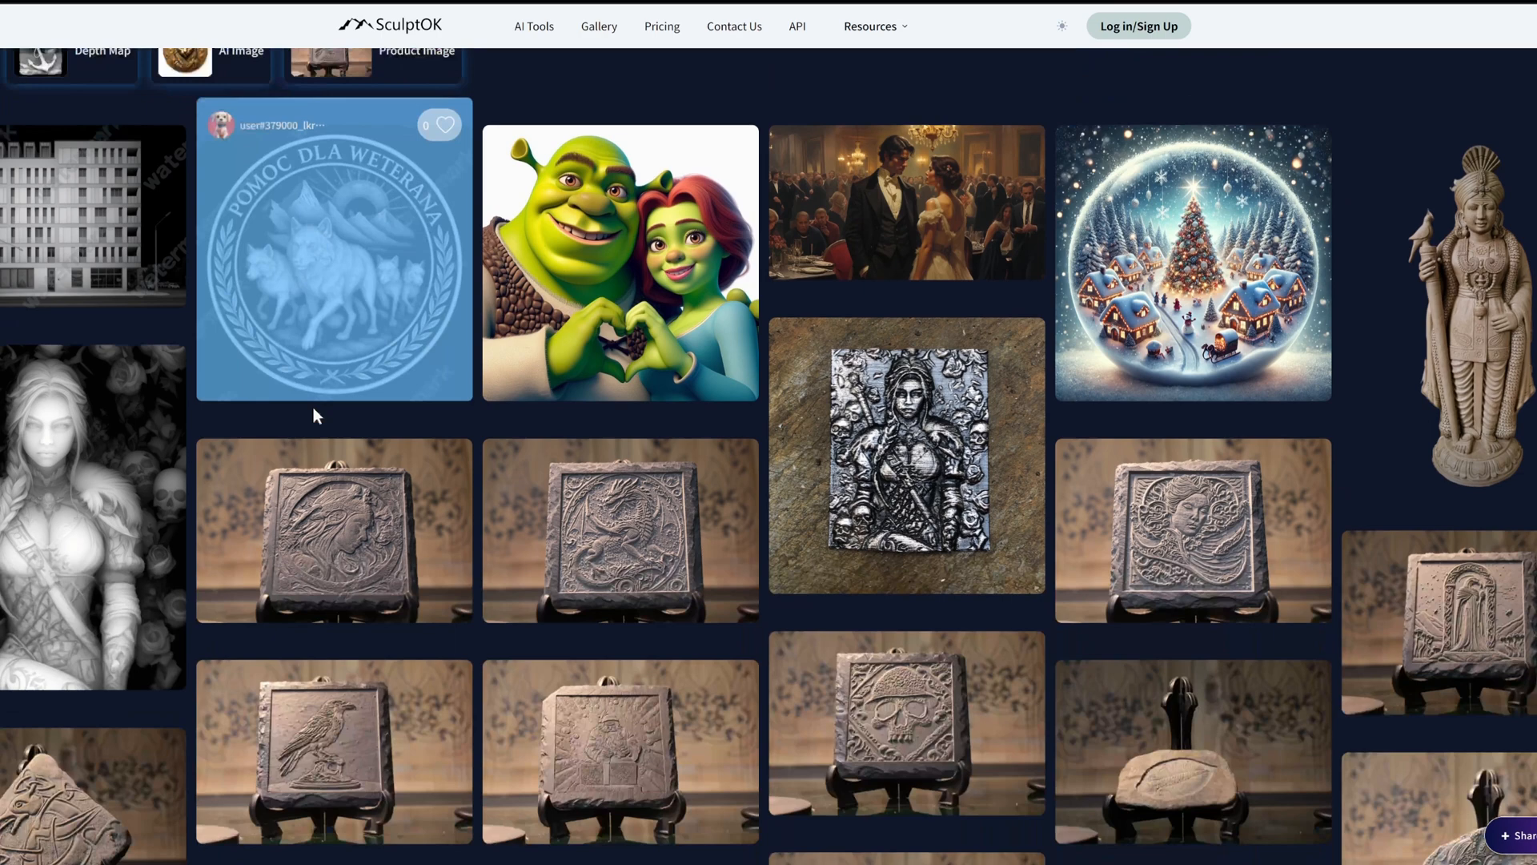
scroll("down", 3)
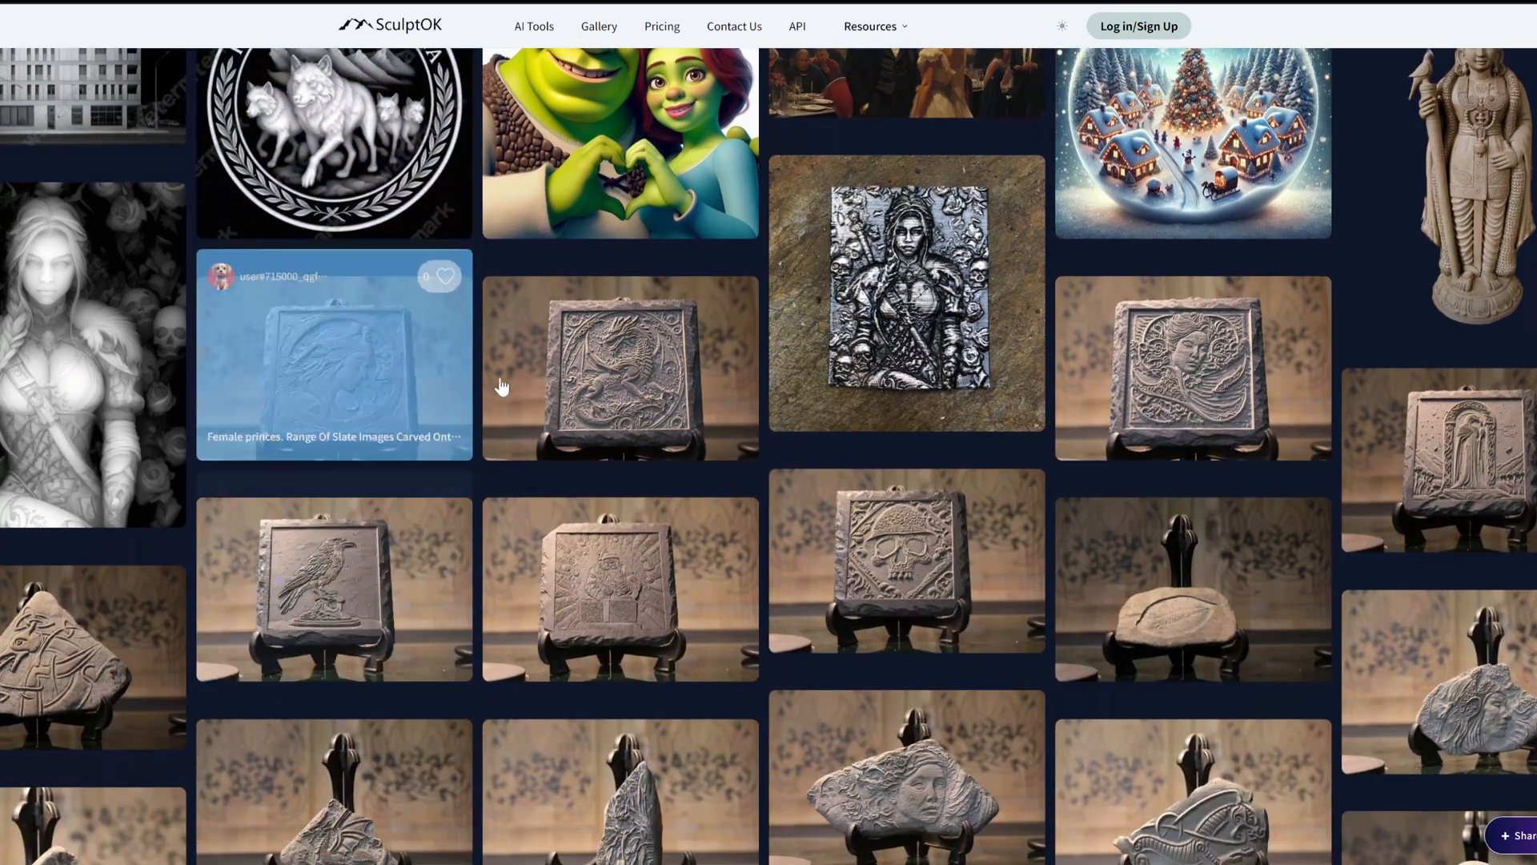
left_click(621, 363)
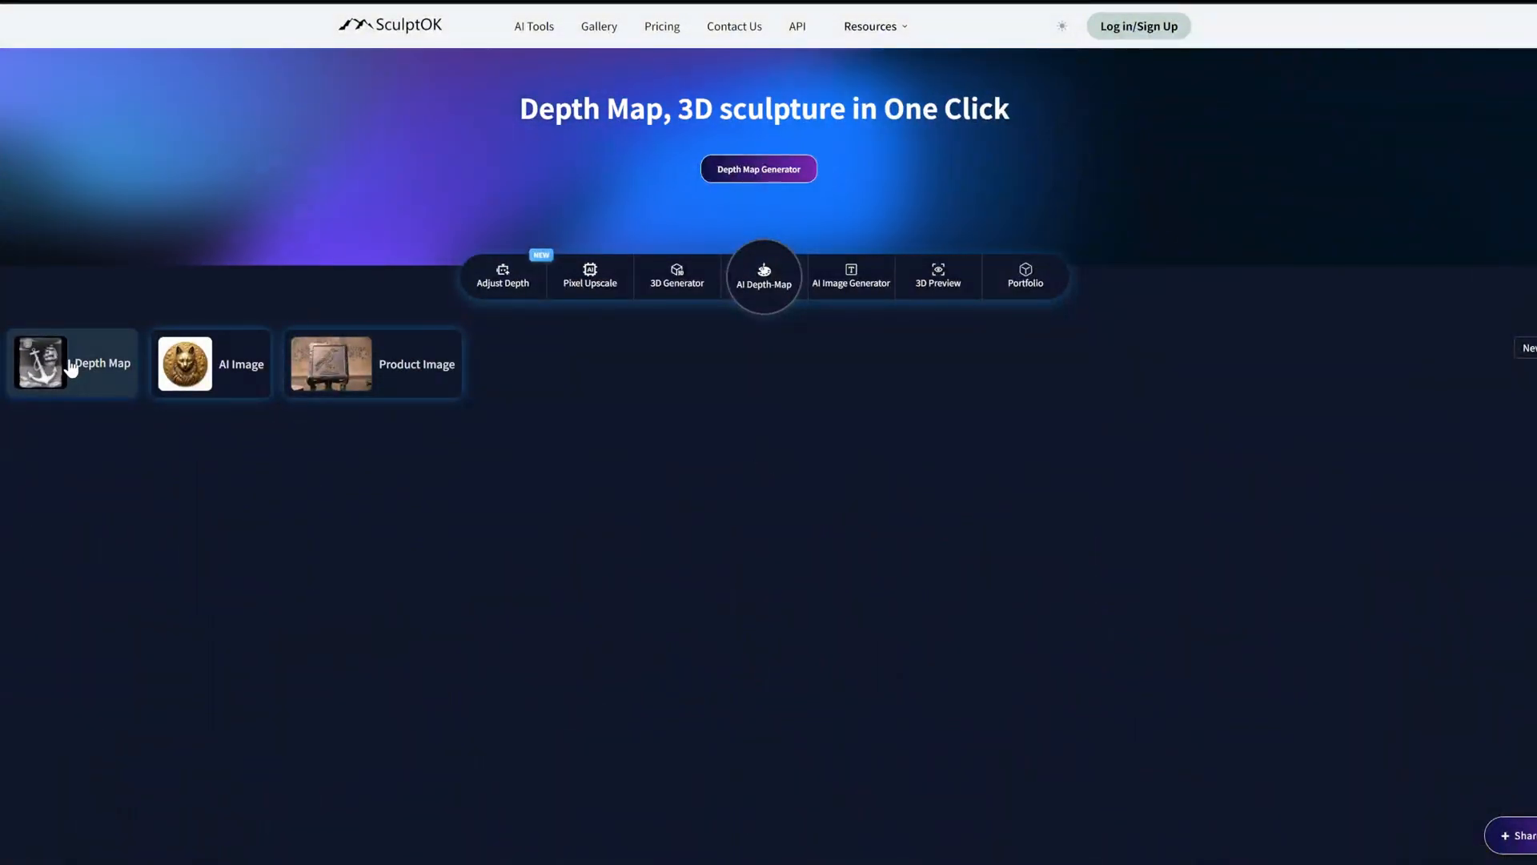
left_click(72, 362)
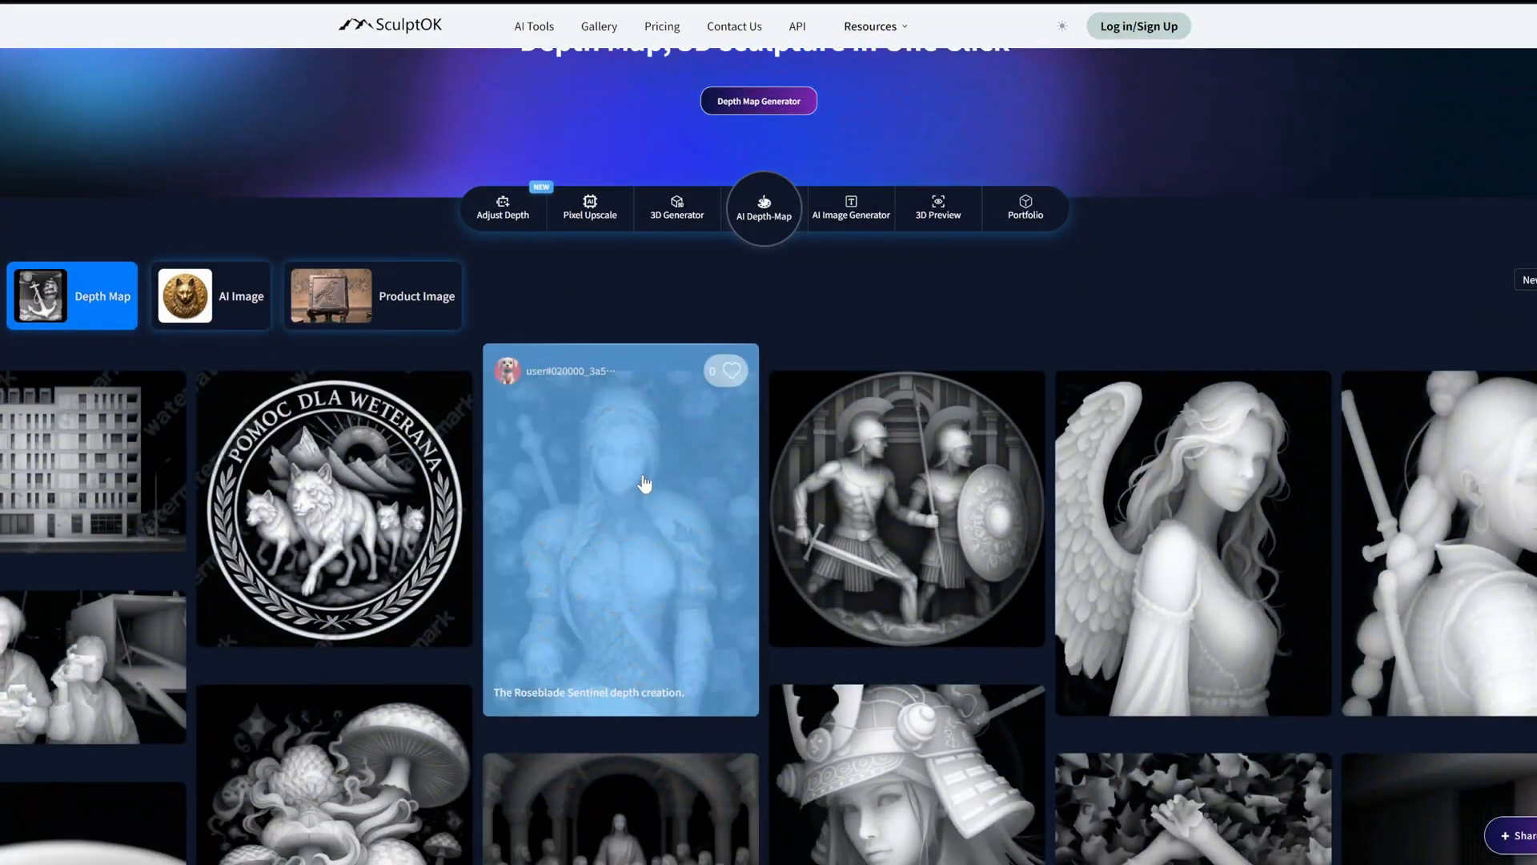
- View the samurai depth map at full size and close the viewer
scroll("down", 3)
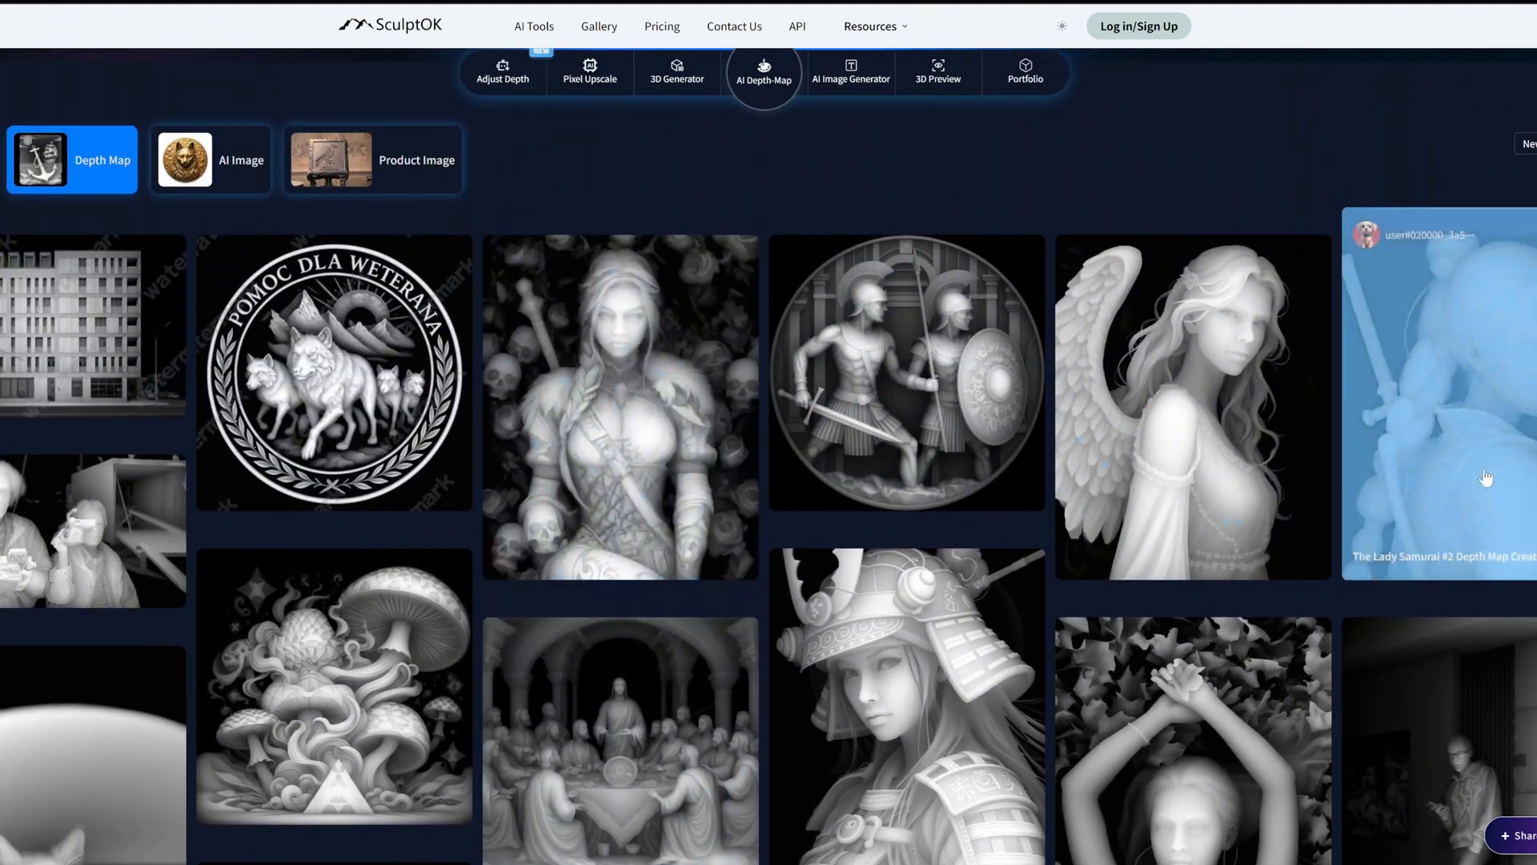
left_click(903, 702)
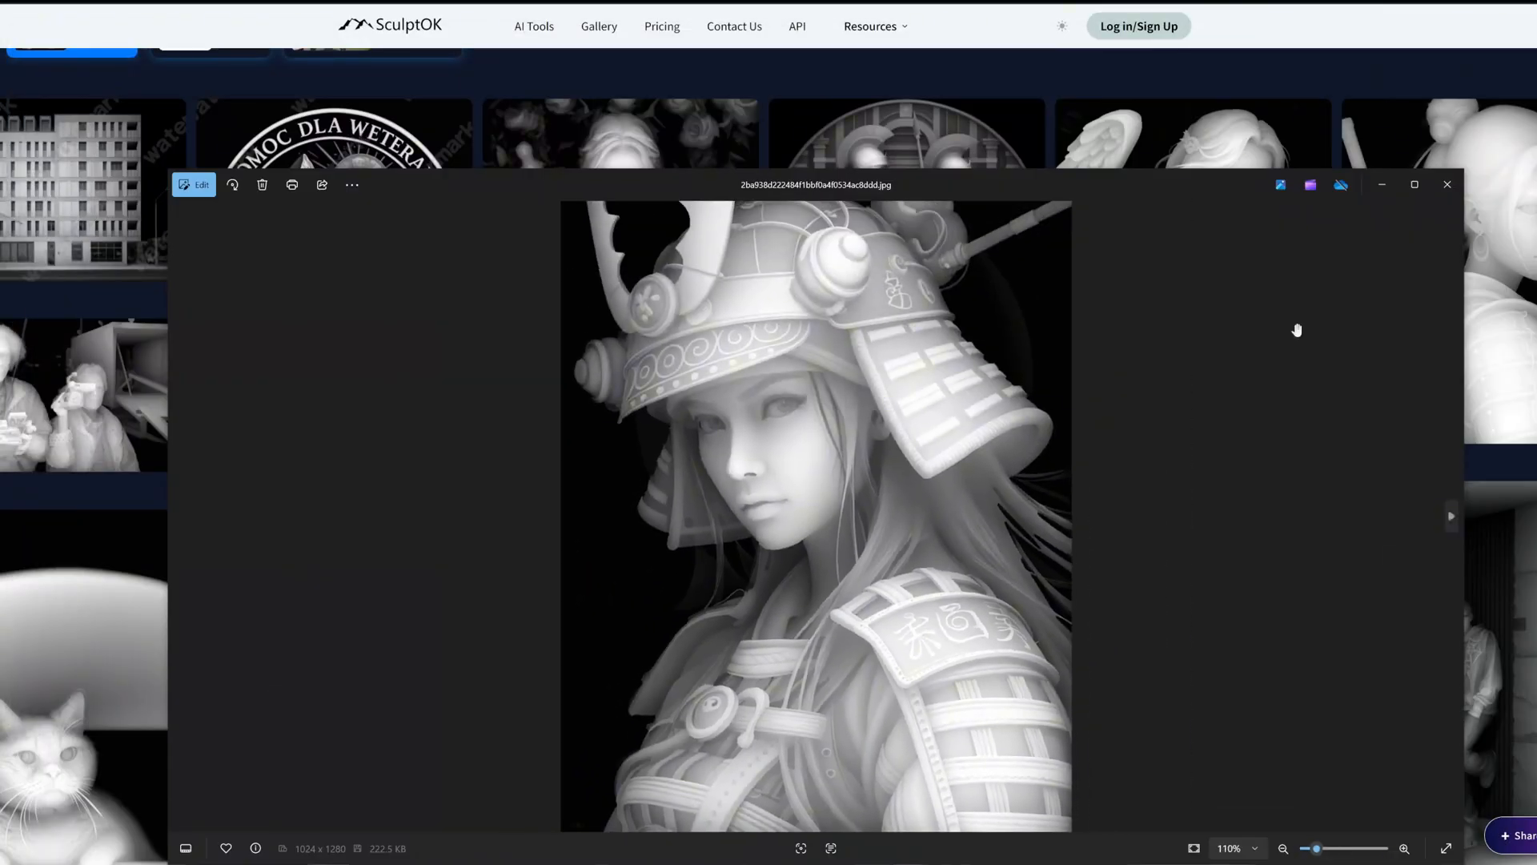
left_click(1447, 186)
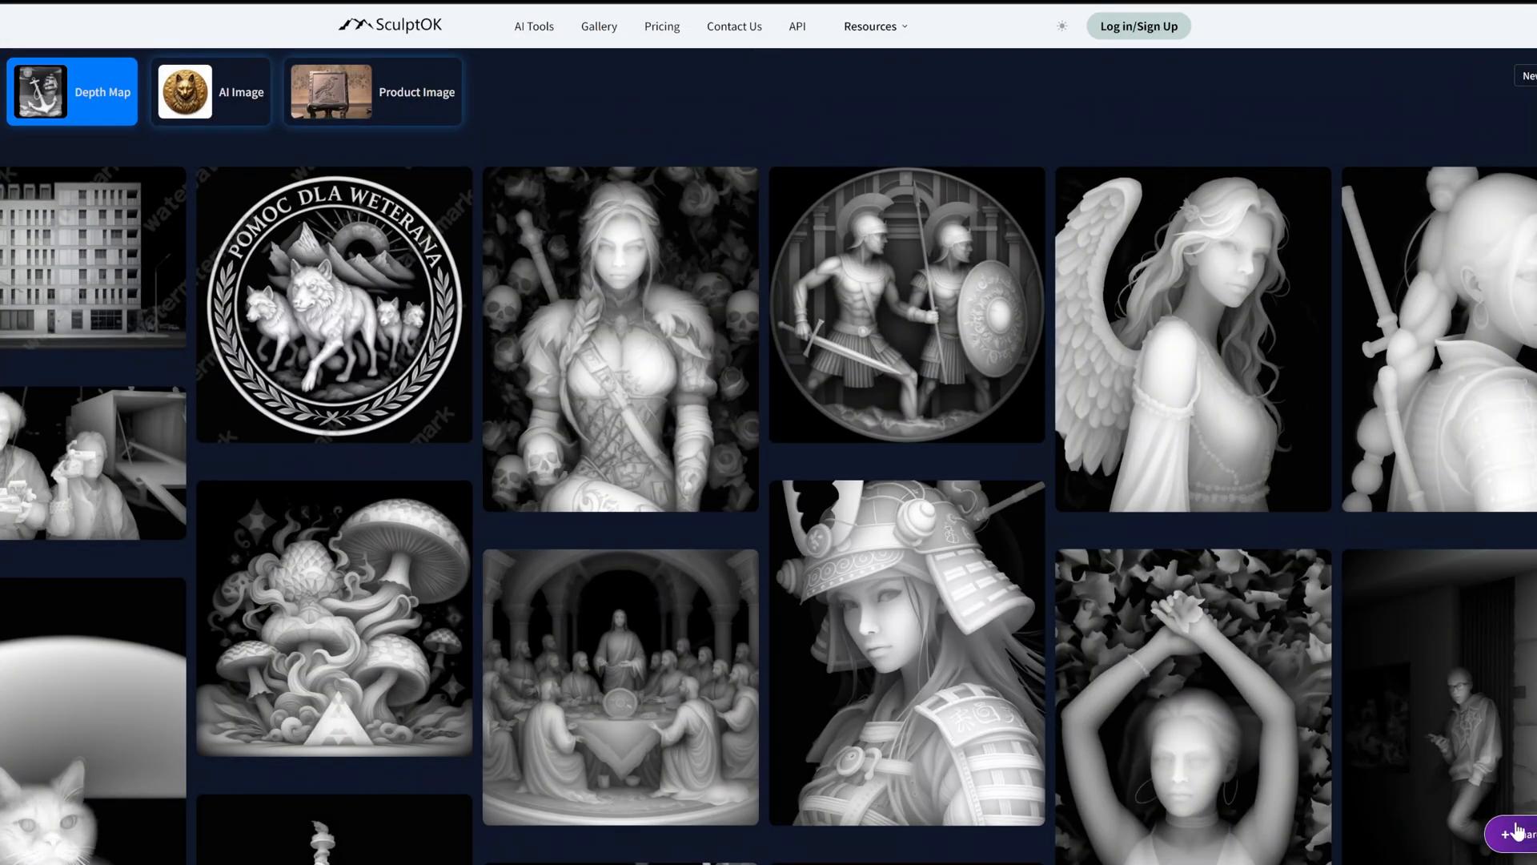
left_click(1517, 839)
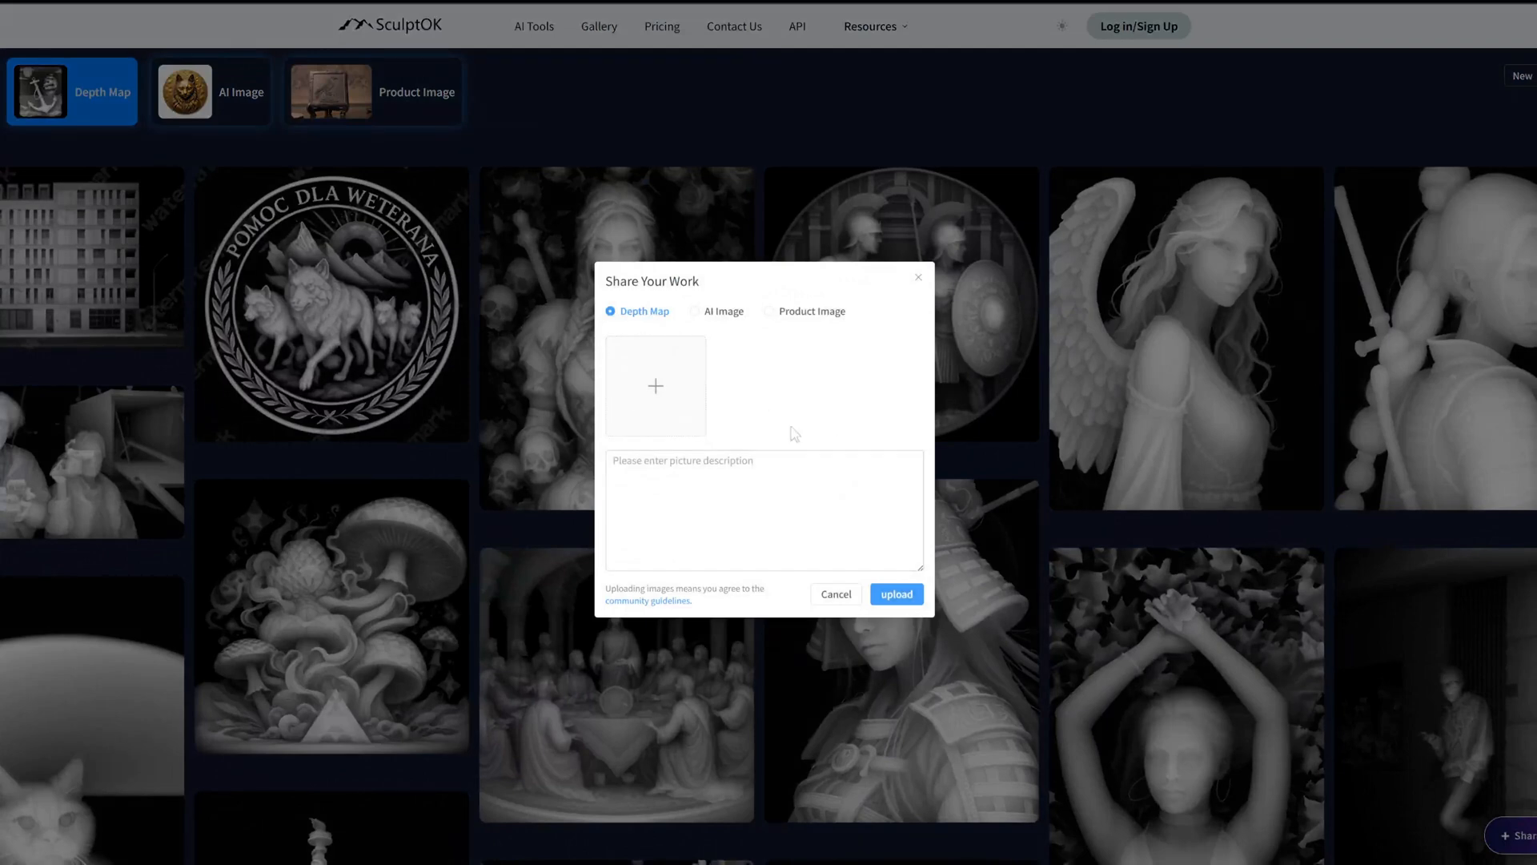
mouse_move(655, 397)
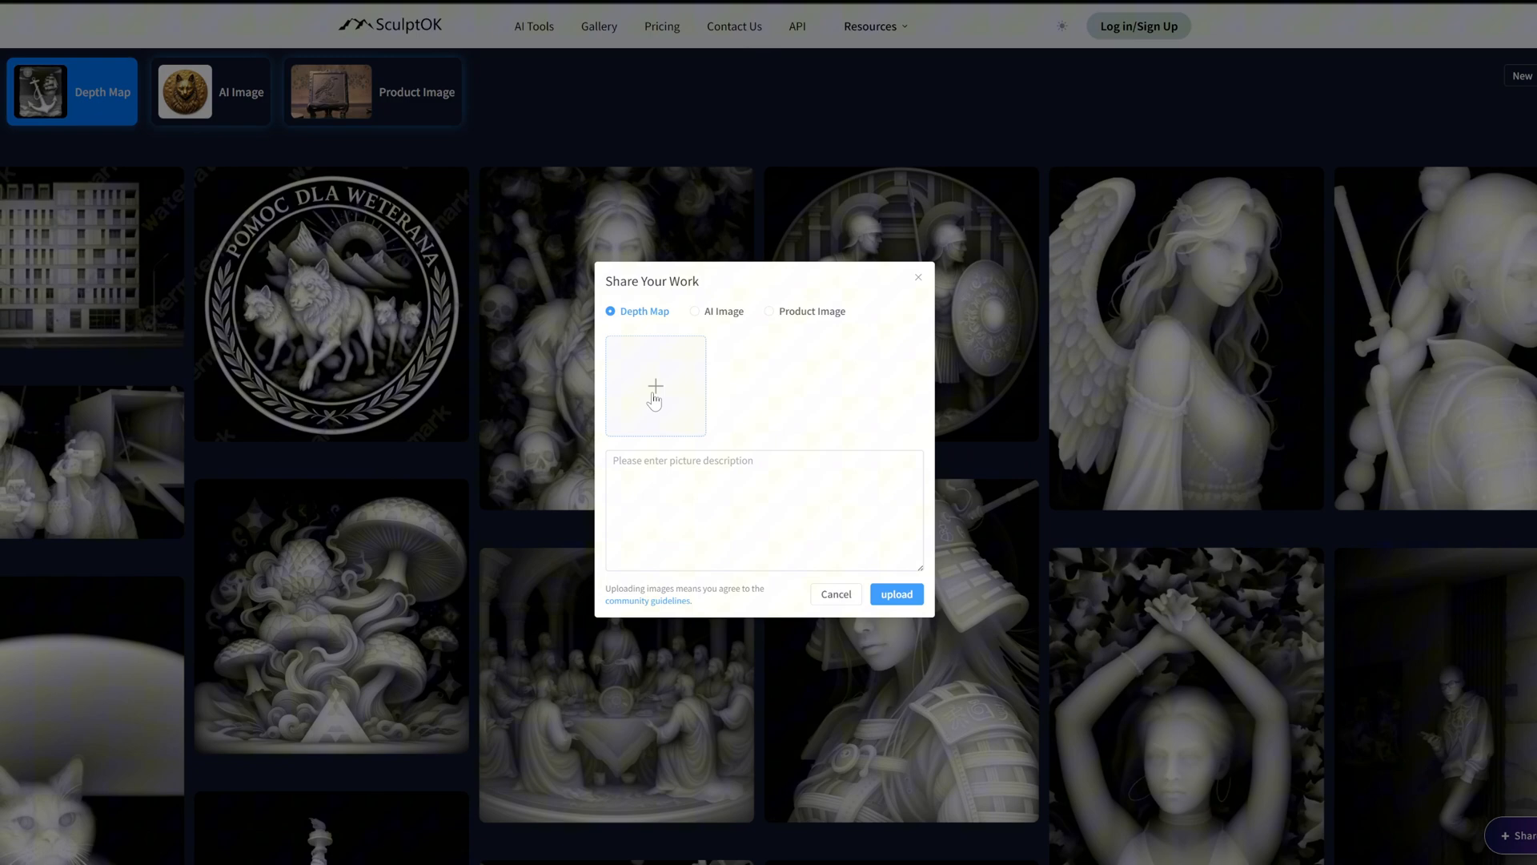
mouse_move(938, 298)
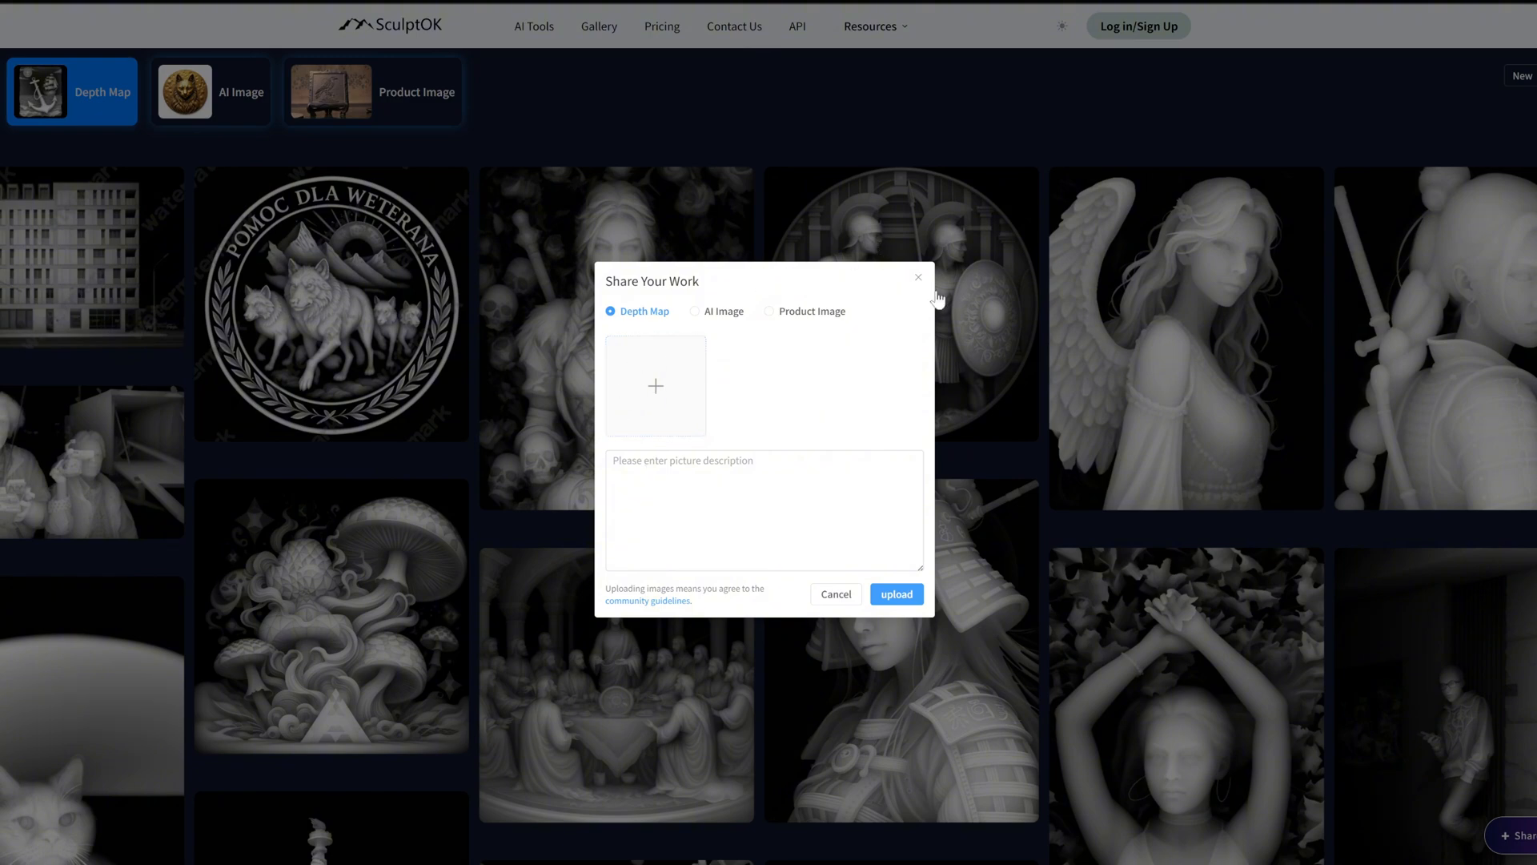
left_click(917, 275)
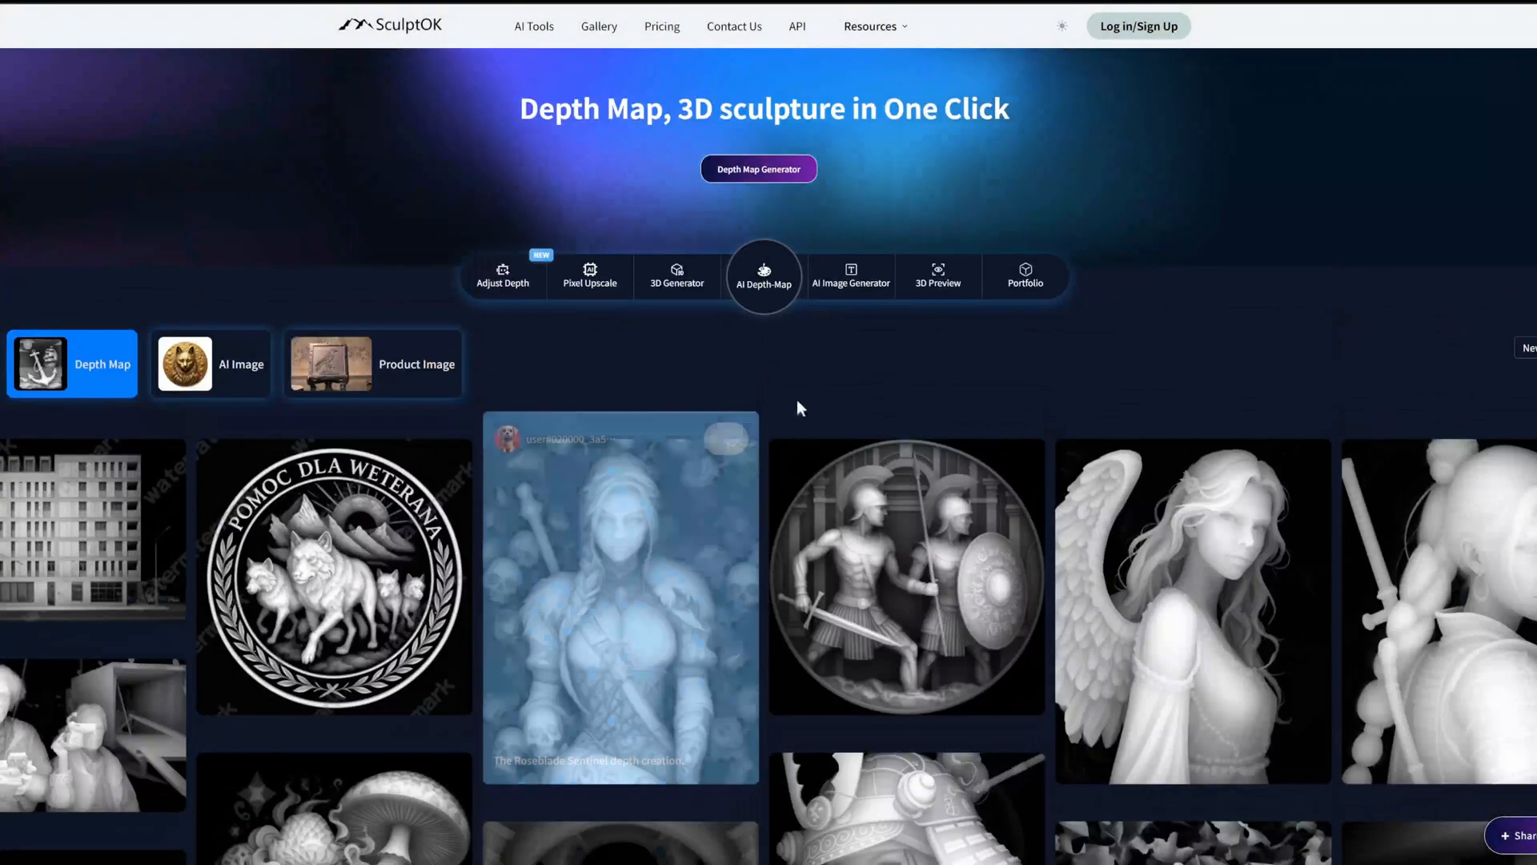
- Generate the couple photo's depth map at PRO 1920p resolution
left_click(759, 168)
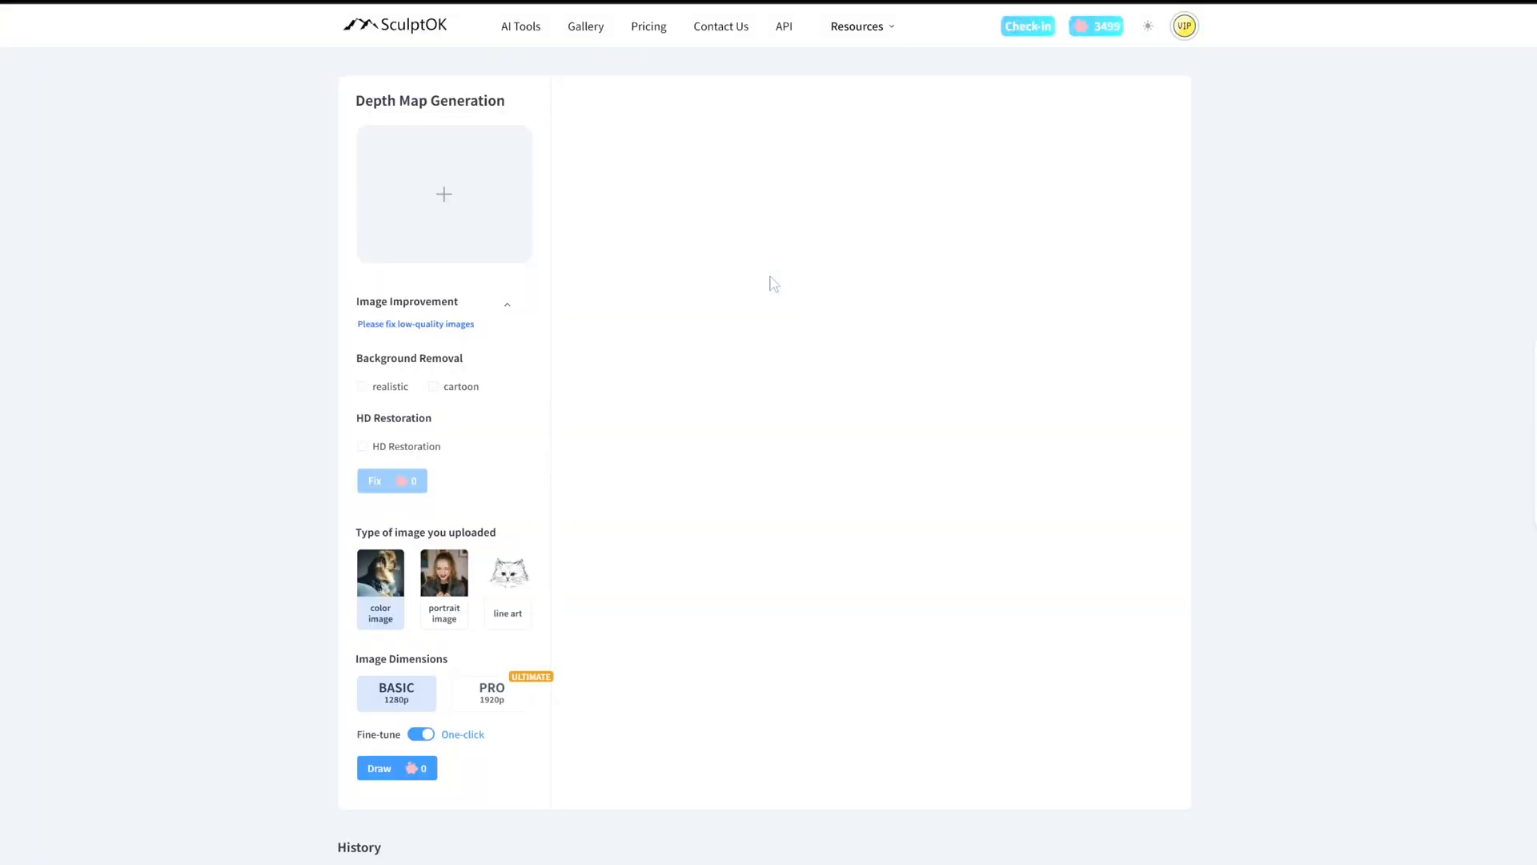
mouse_move(874, 583)
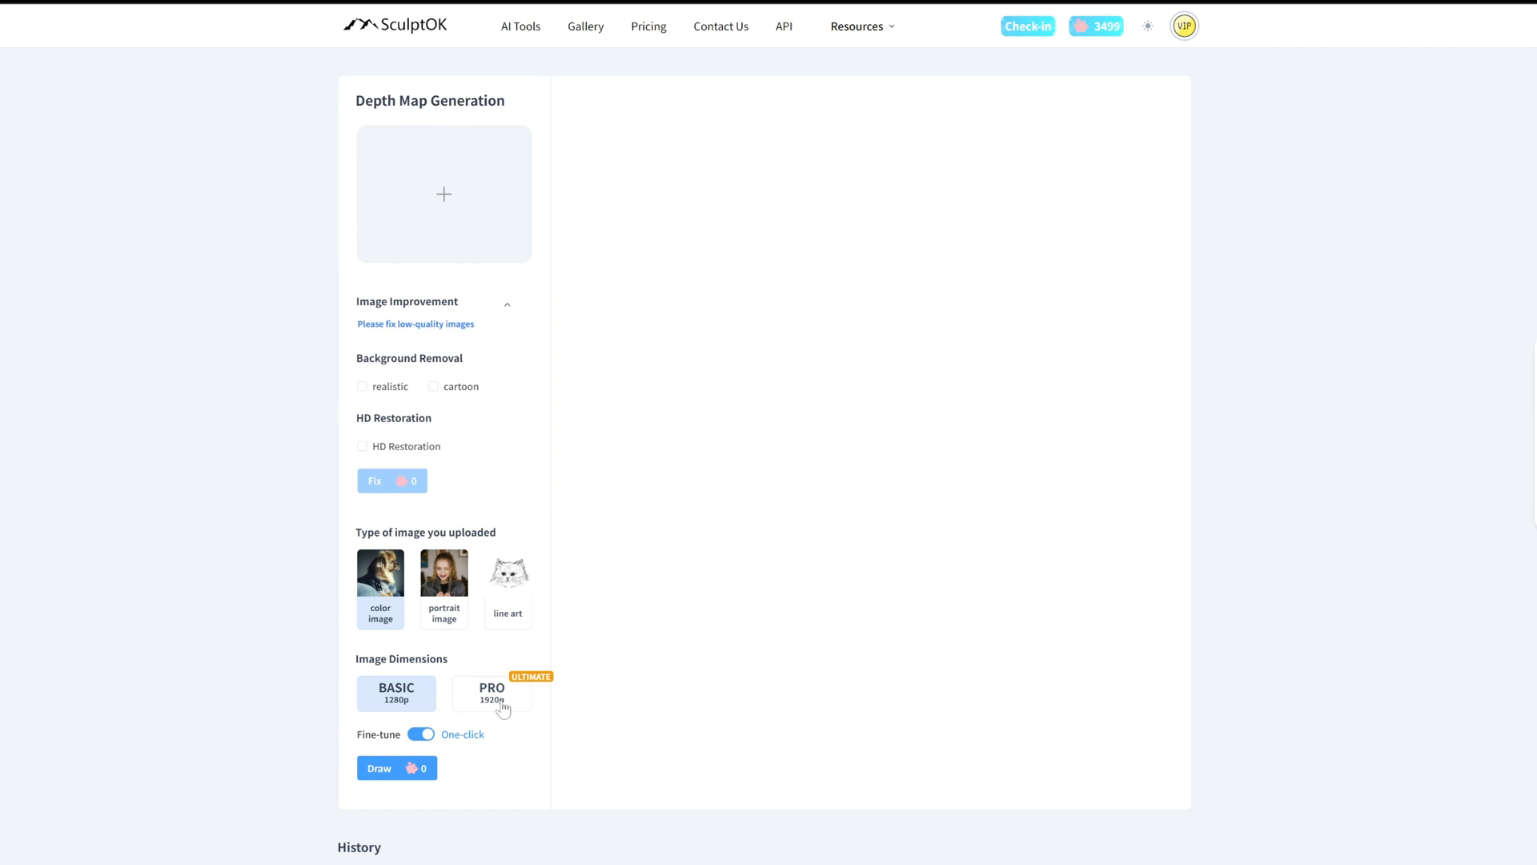
left_click(490, 693)
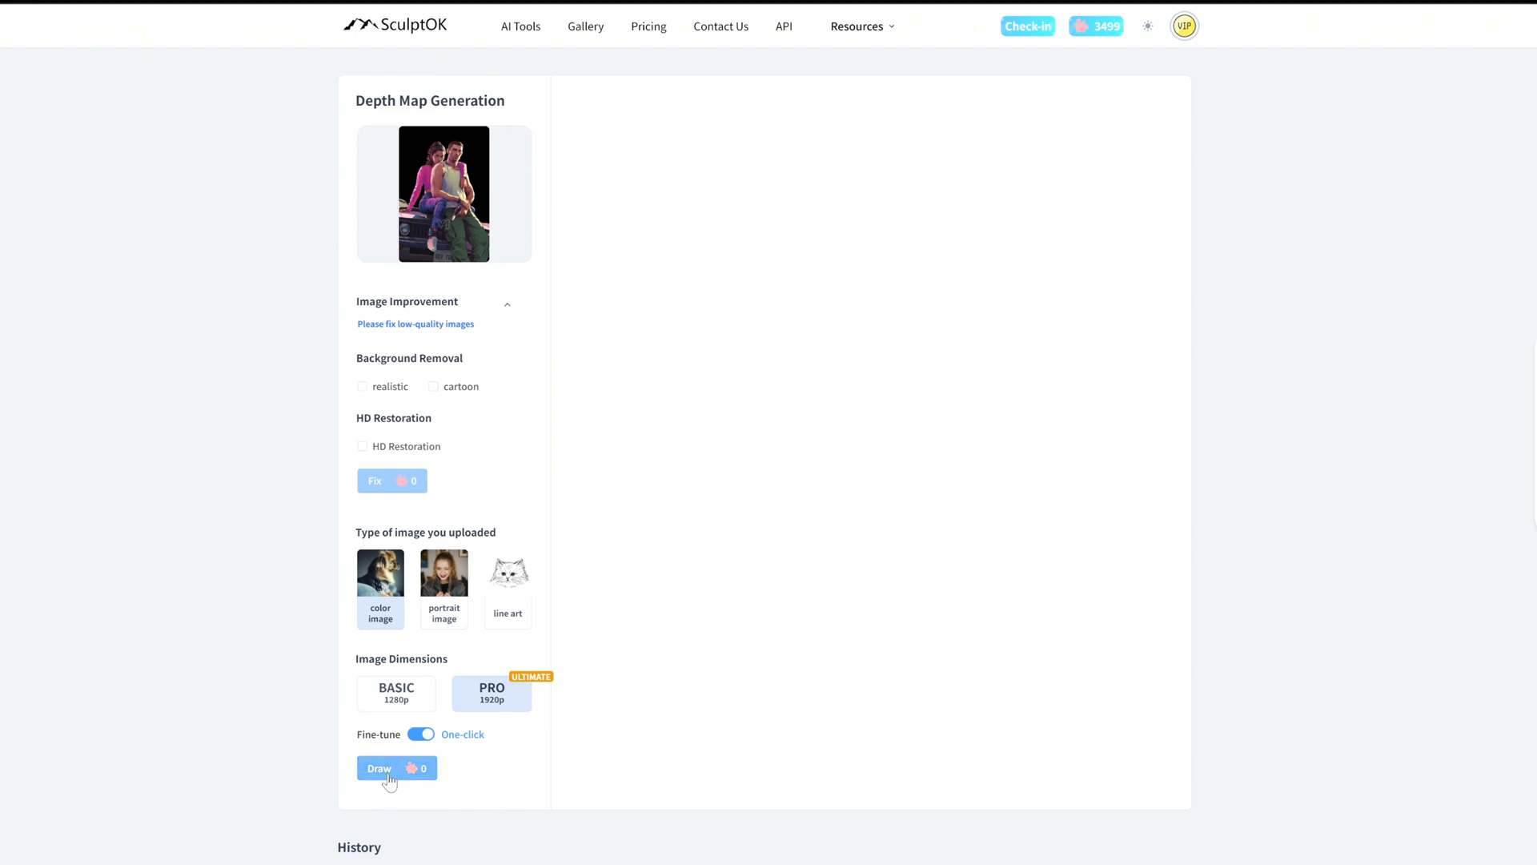
left_click(391, 769)
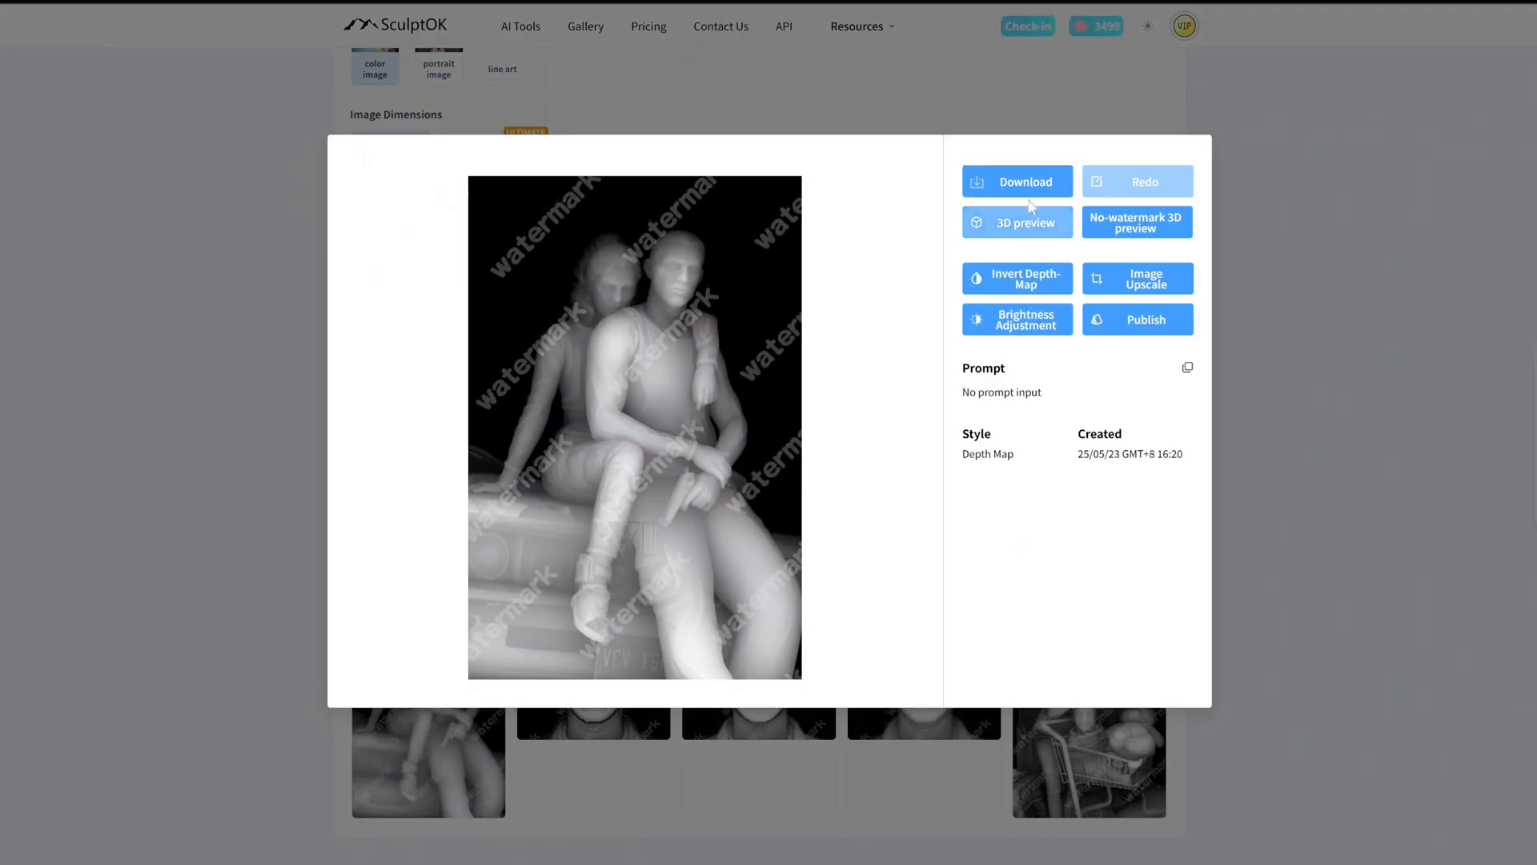
- Download the depth map watermark-free and launch its watermark-free 3D preview
left_click(1016, 181)
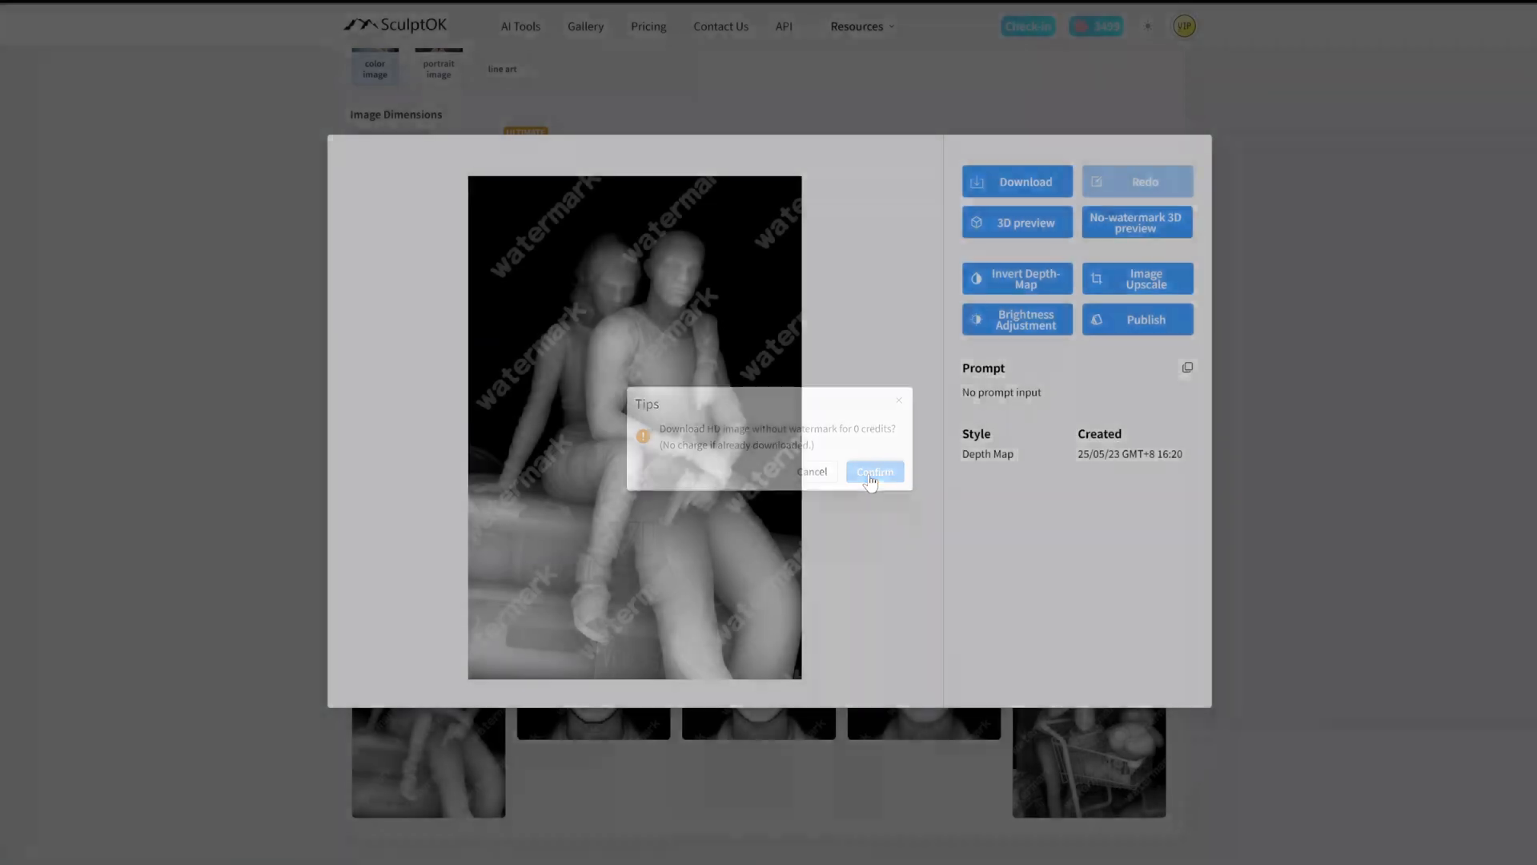
left_click(874, 471)
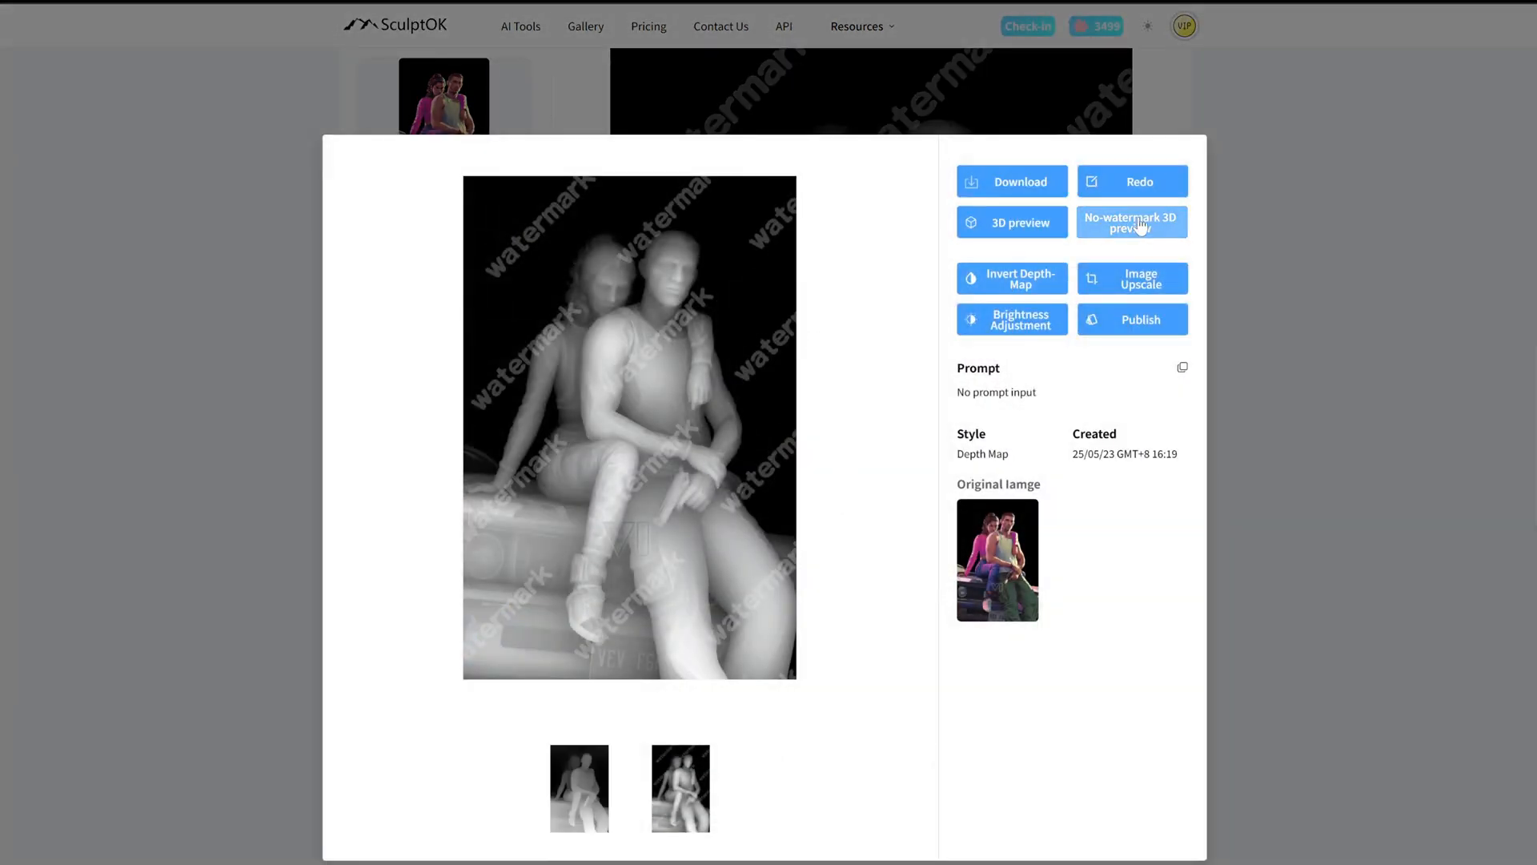
left_click(1132, 221)
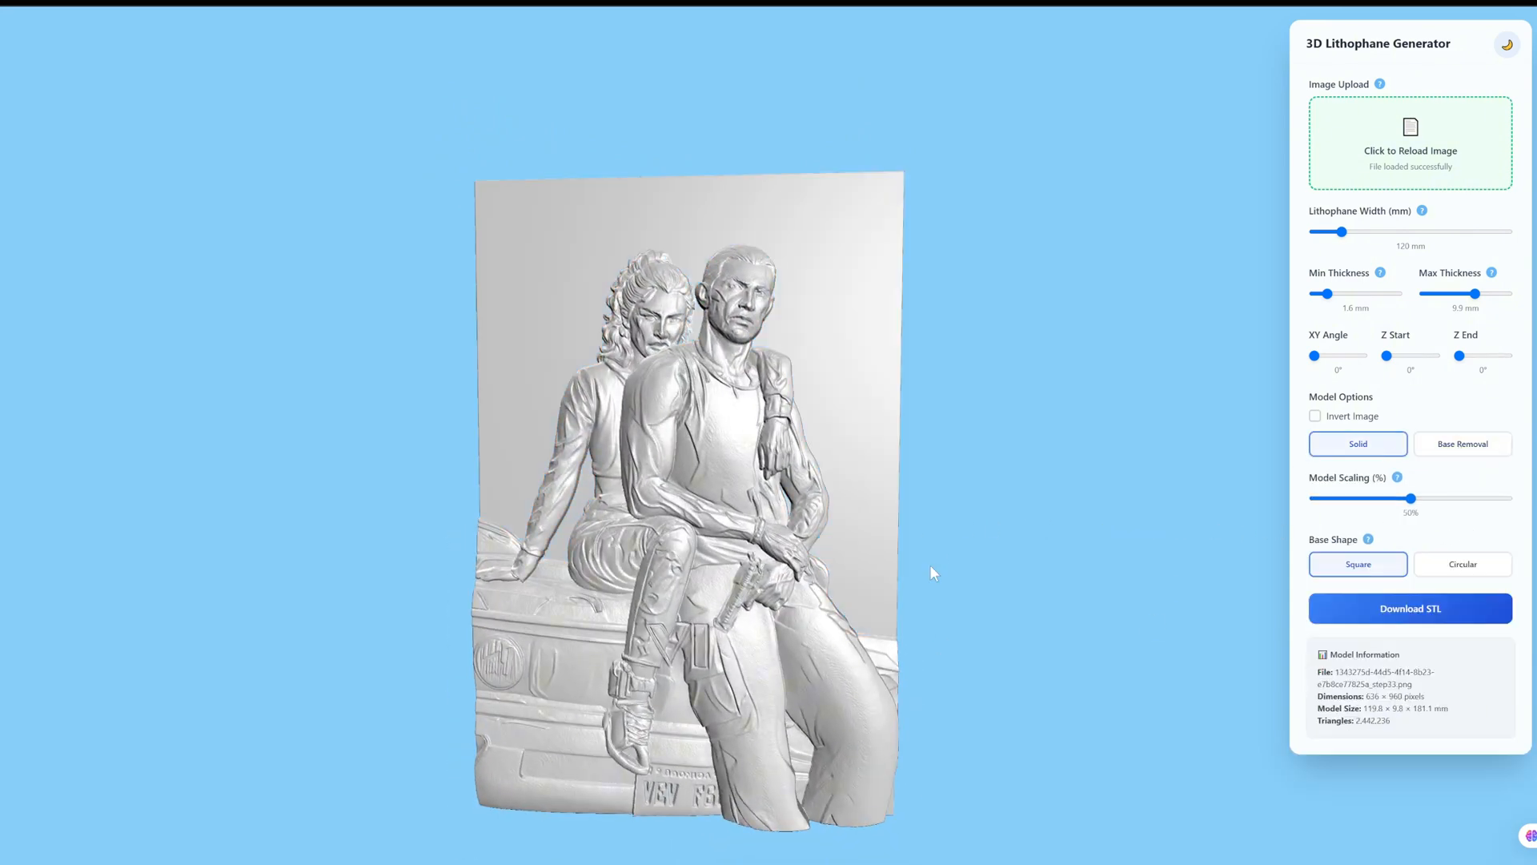
- Try Model Scaling at 100% then 50%, choose a Circular base and adjust its thickness
left_click_drag(1408, 496, 1510, 497)
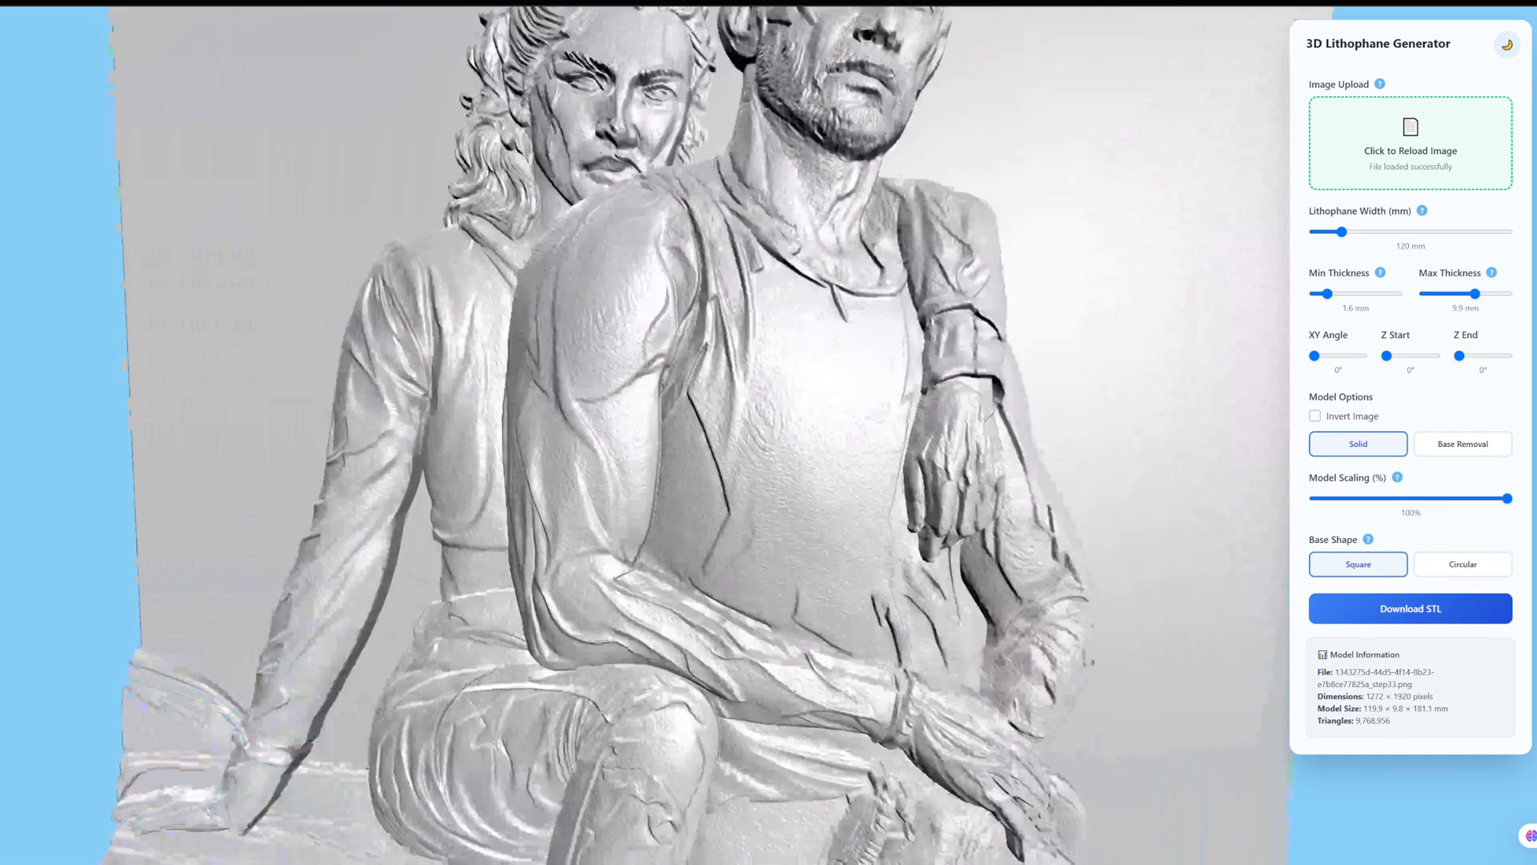
left_click_drag(1500, 498, 1403, 498)
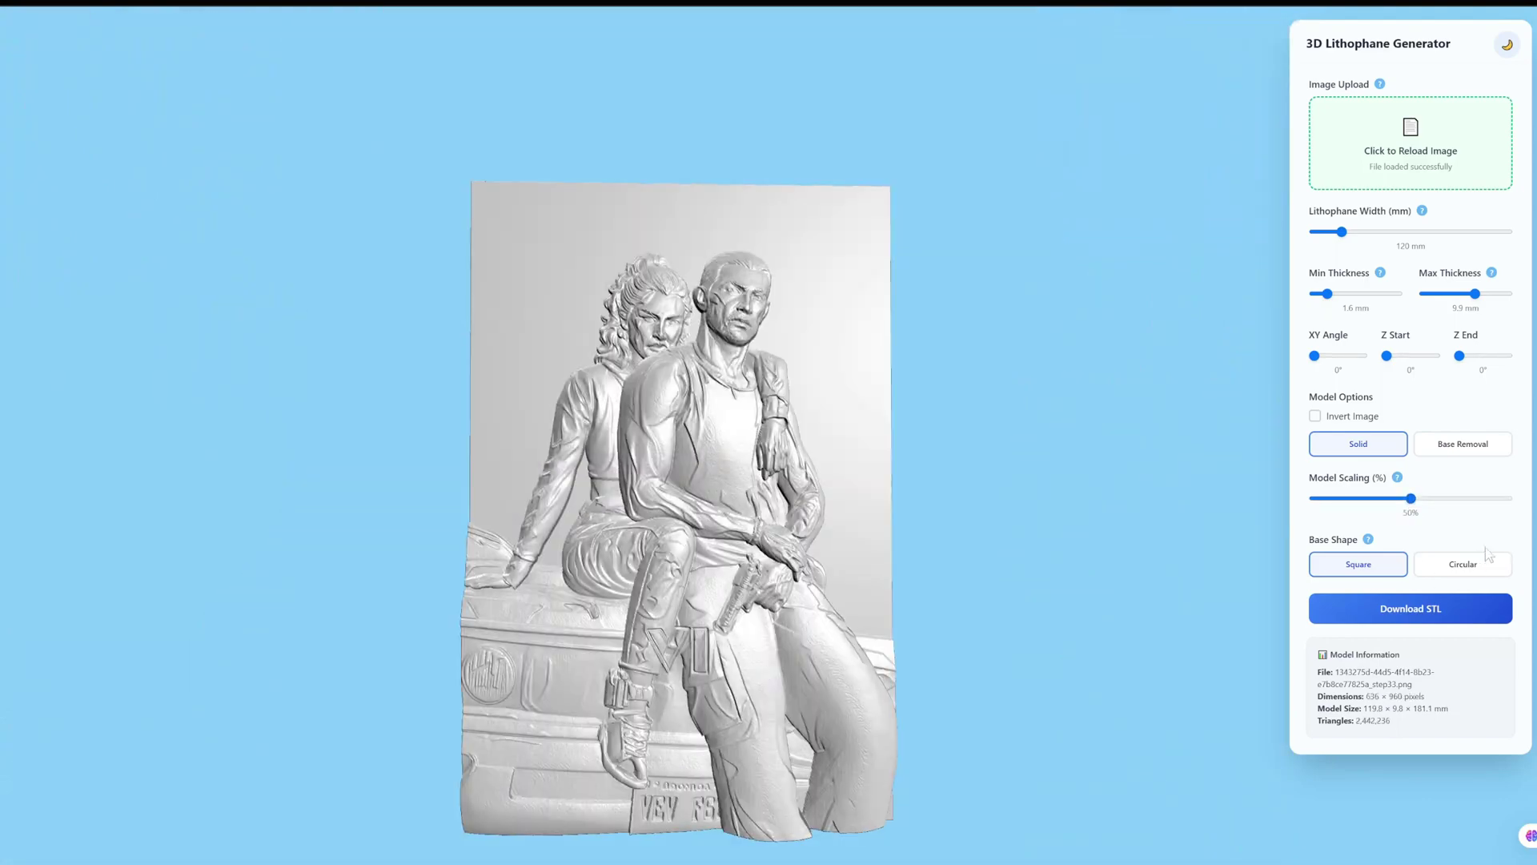
left_click(1463, 564)
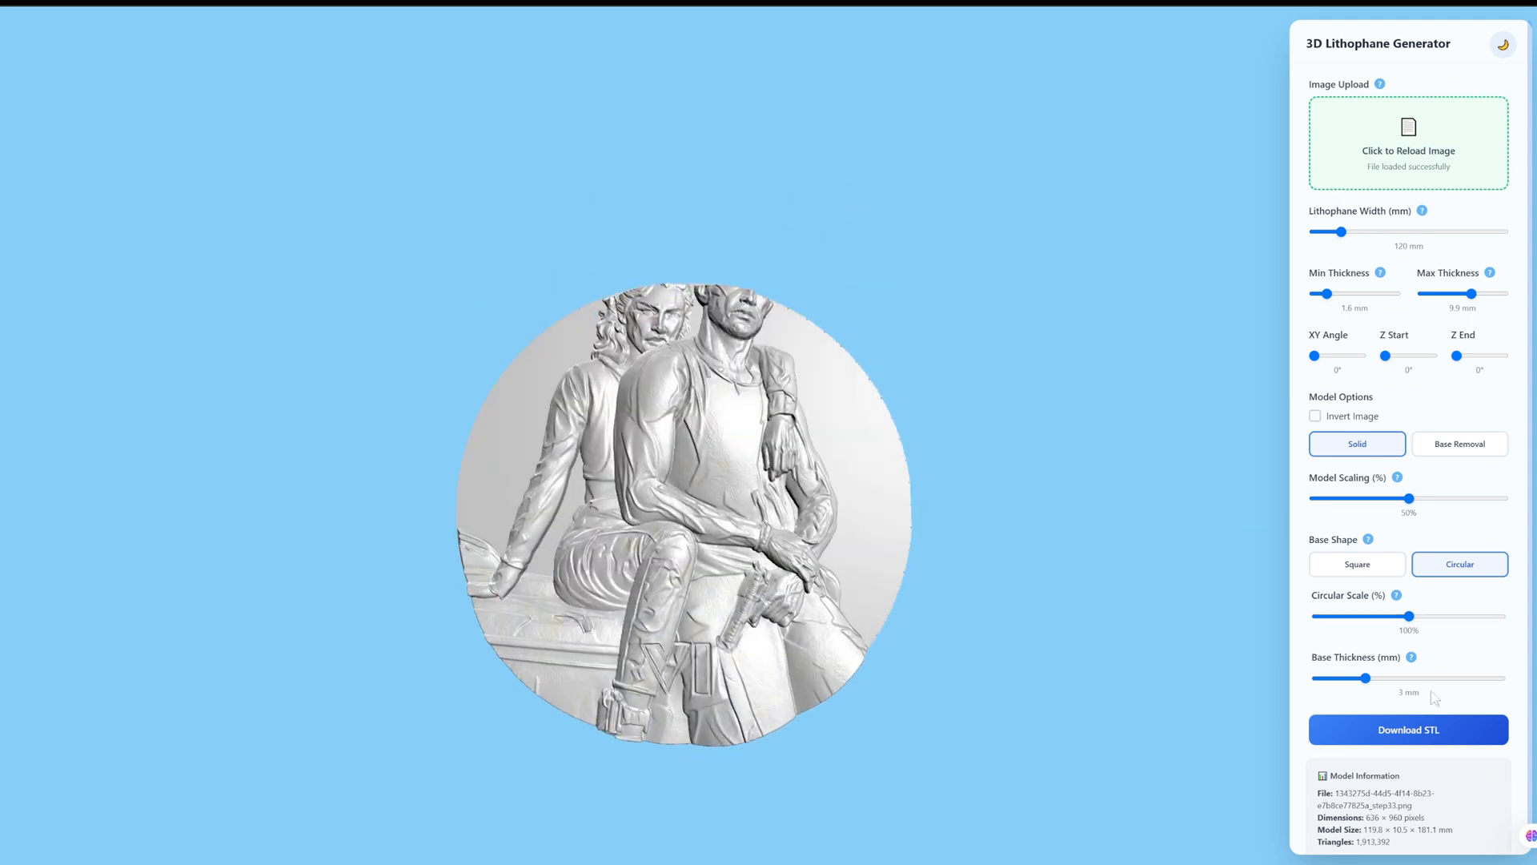
left_click_drag(1442, 614, 1470, 615)
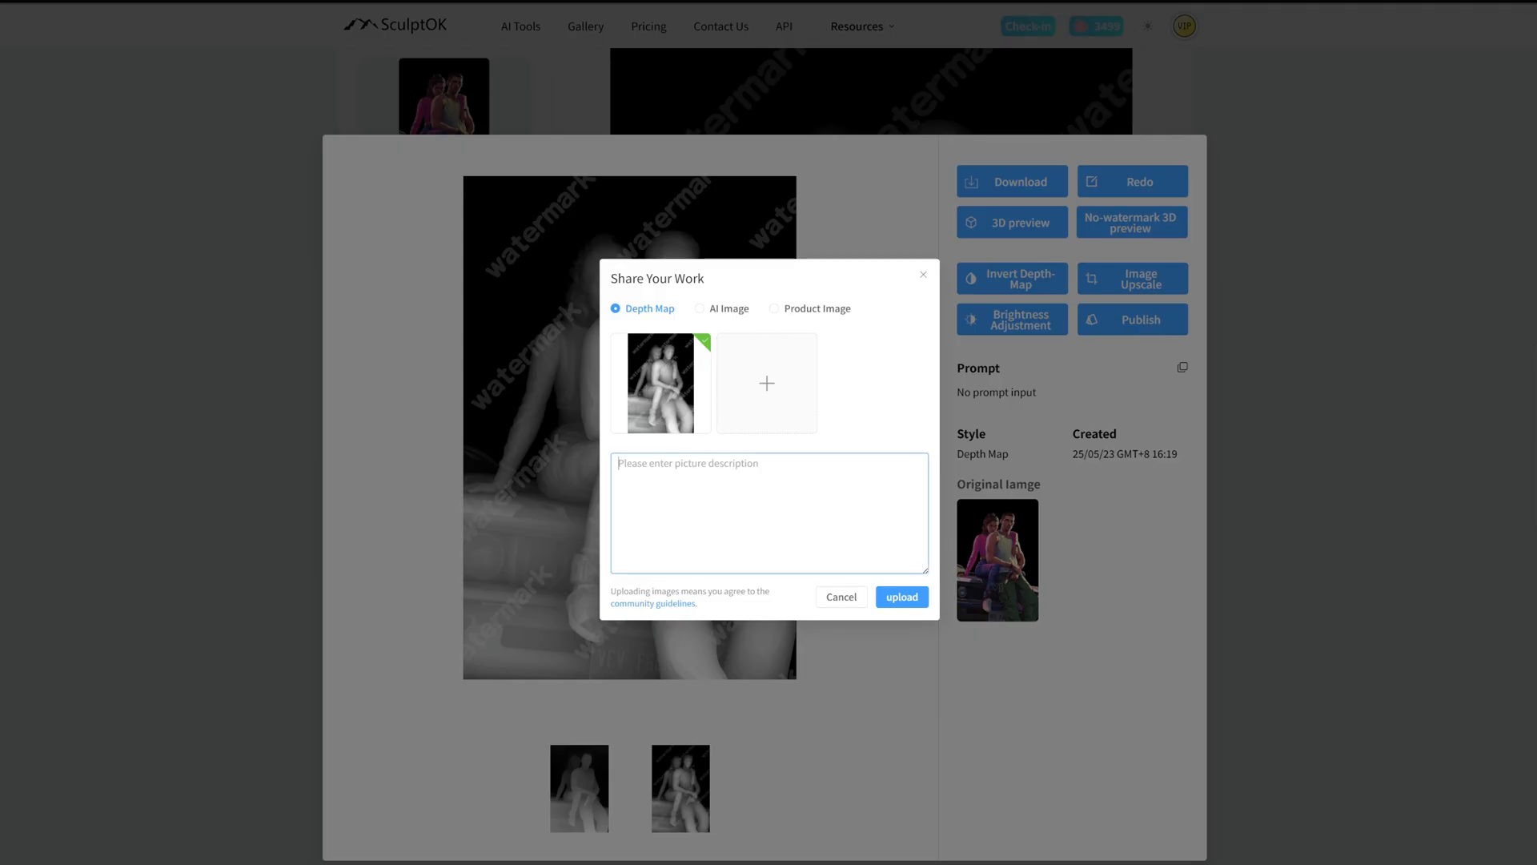
- Caption the depth map GTA6 and upload it to the gallery
type("GTA6")
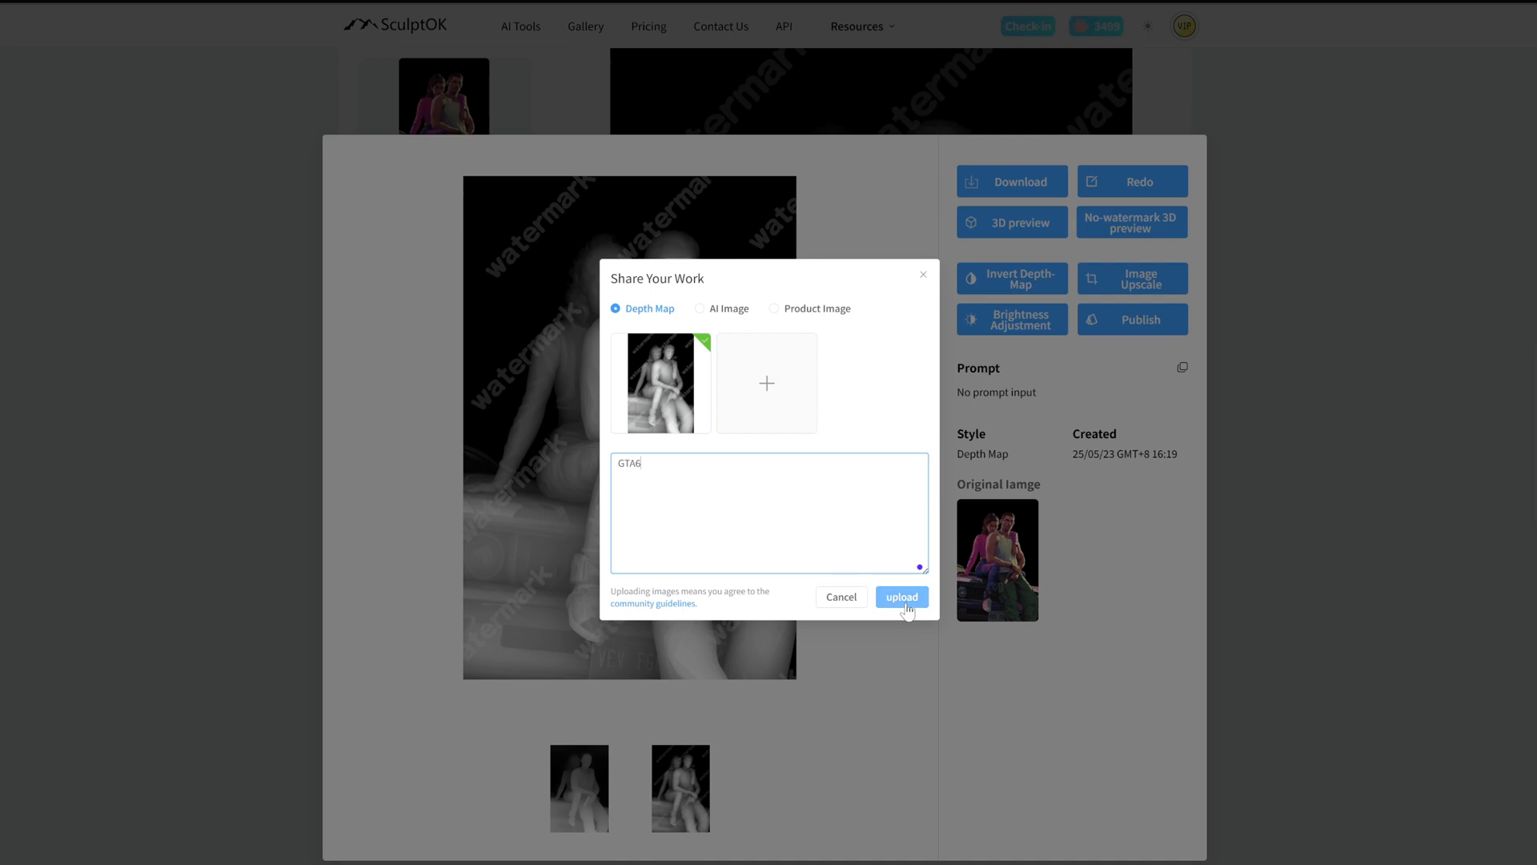
left_click(902, 595)
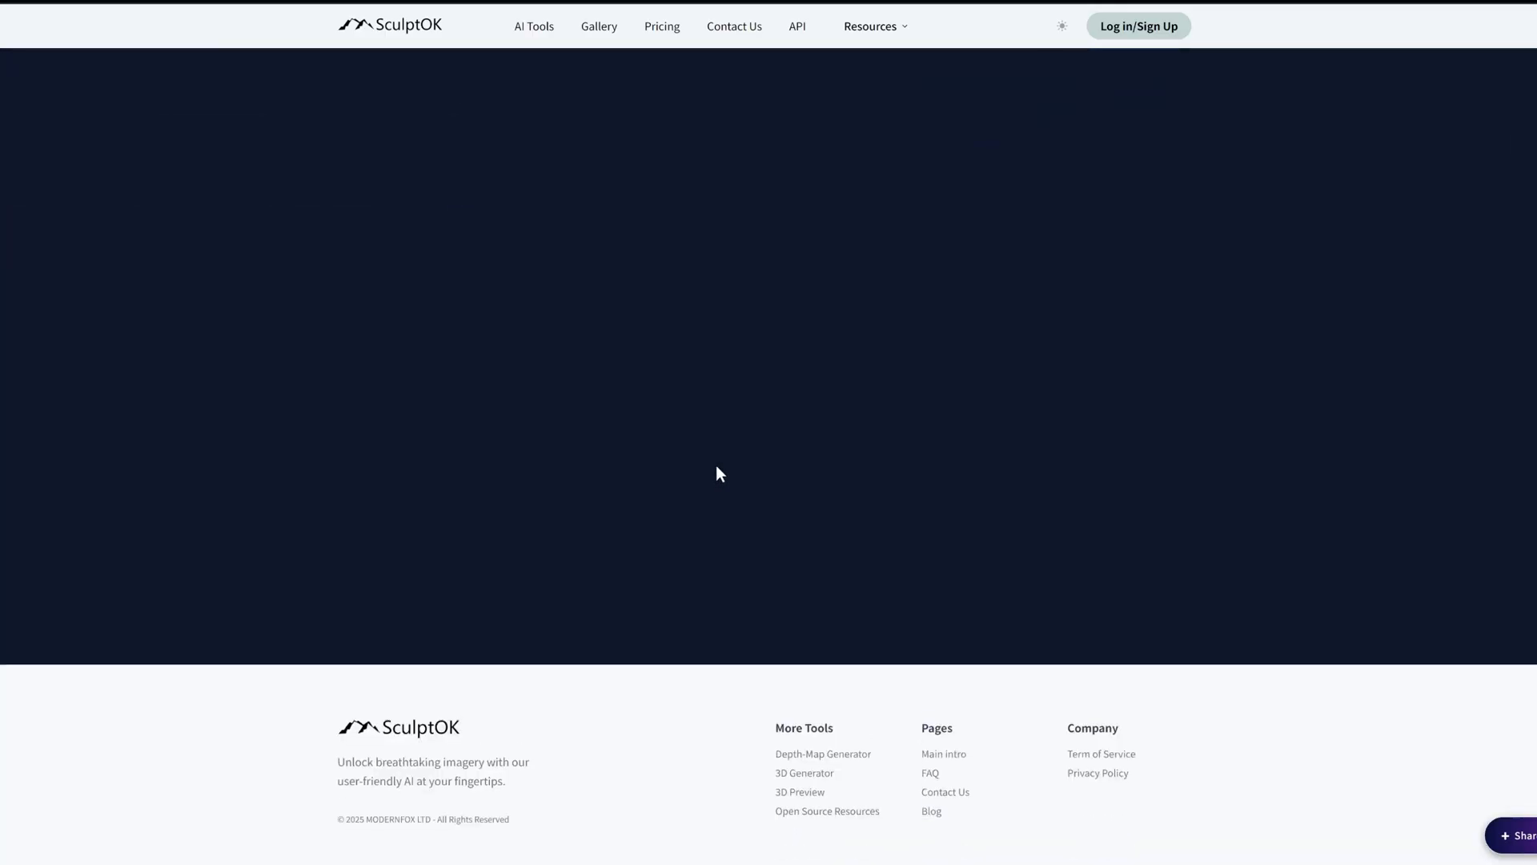